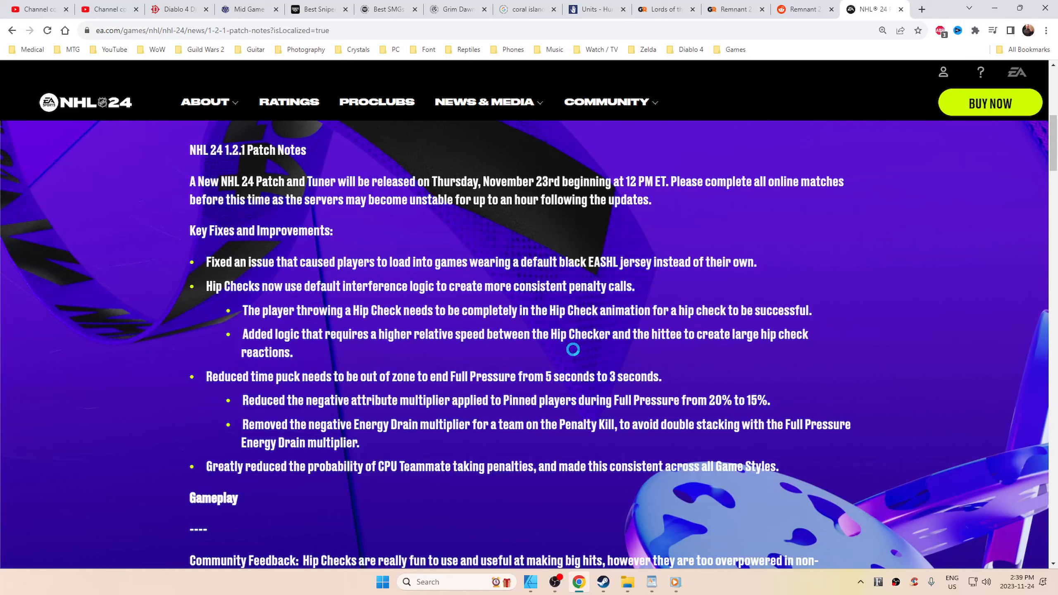
scroll(down, 3)
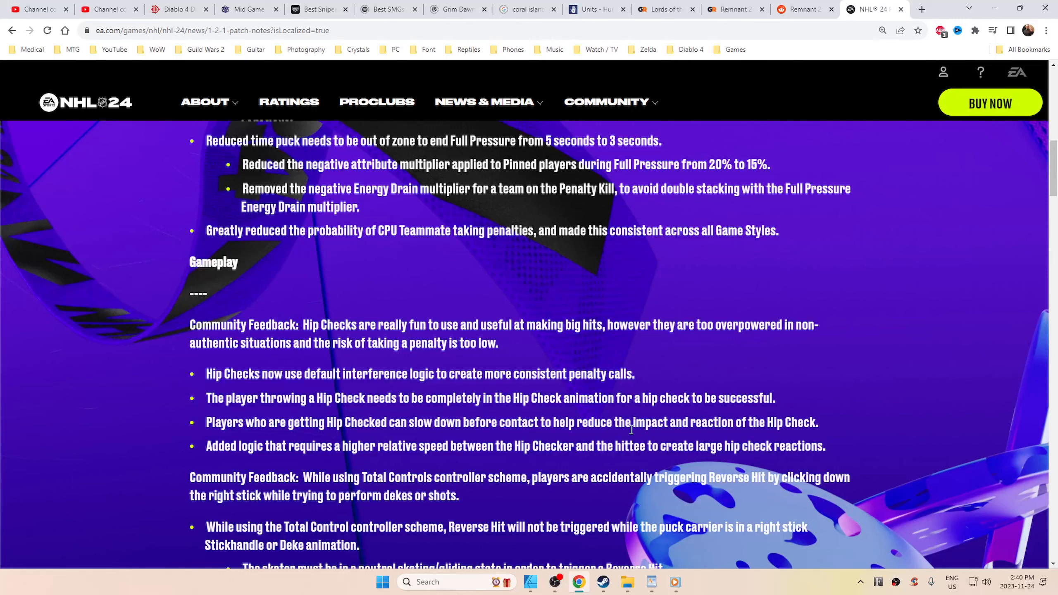